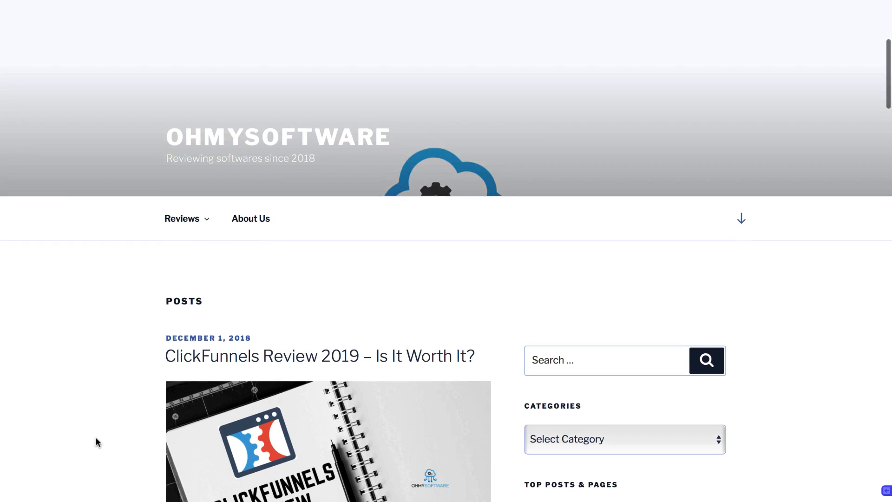
- From Top Posts & Pages, open 'The Top 3 Best Web Hosting Services for Beginners (2019)' and read its page-load statistics
{"action": "scroll", "scroll_direction": "down", "scroll_amount": 3}
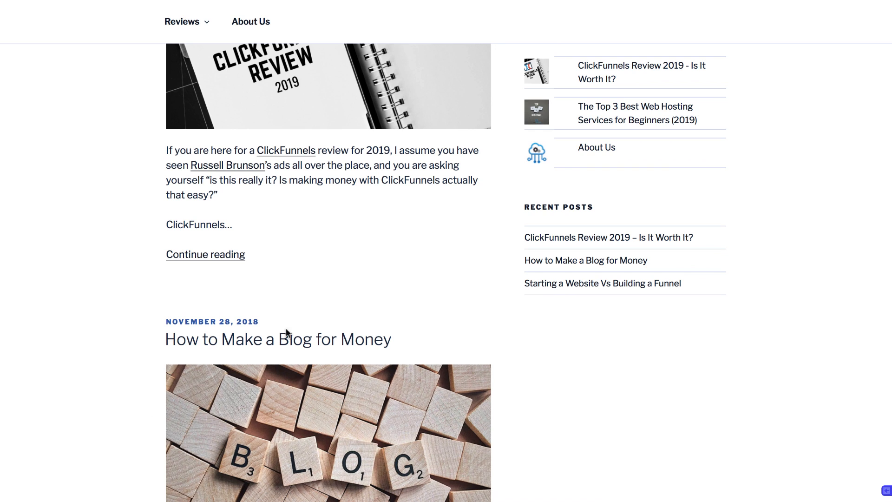
{"action": "mouse_move", "coordinate": [635, 112]}
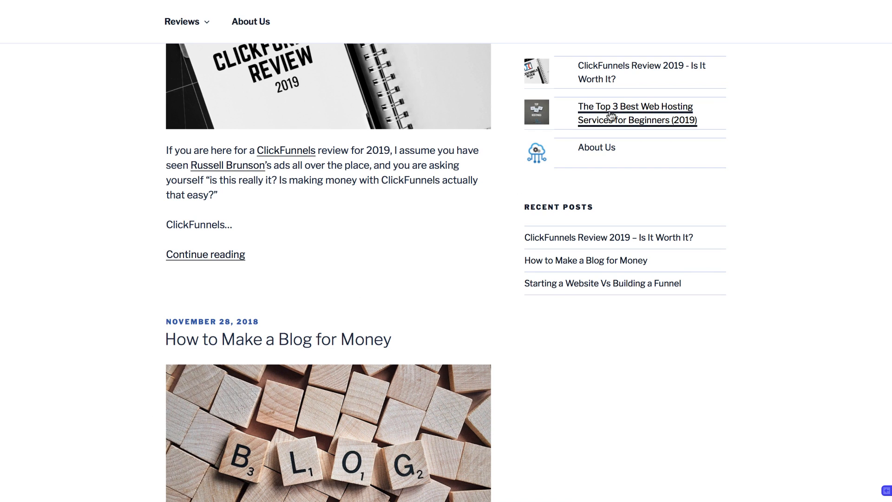
{"action": "left_click", "coordinate": [636, 114]}
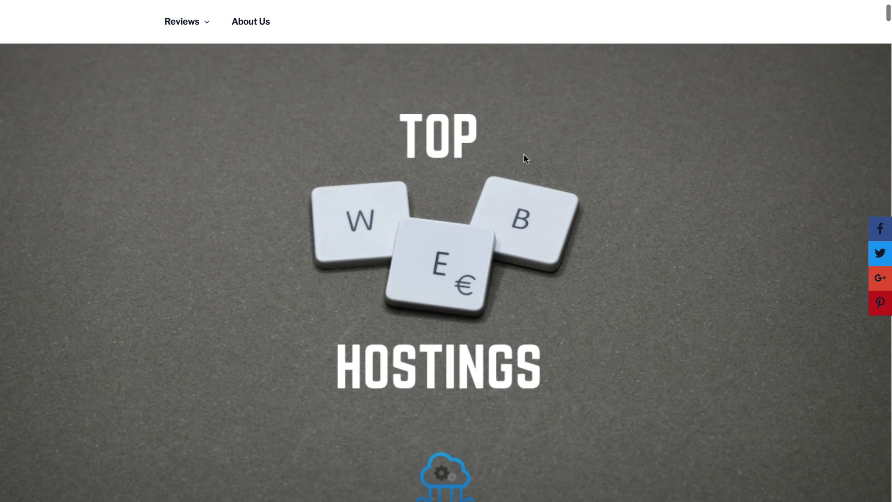
{"action": "scroll", "scroll_direction": "down", "scroll_amount": 3}
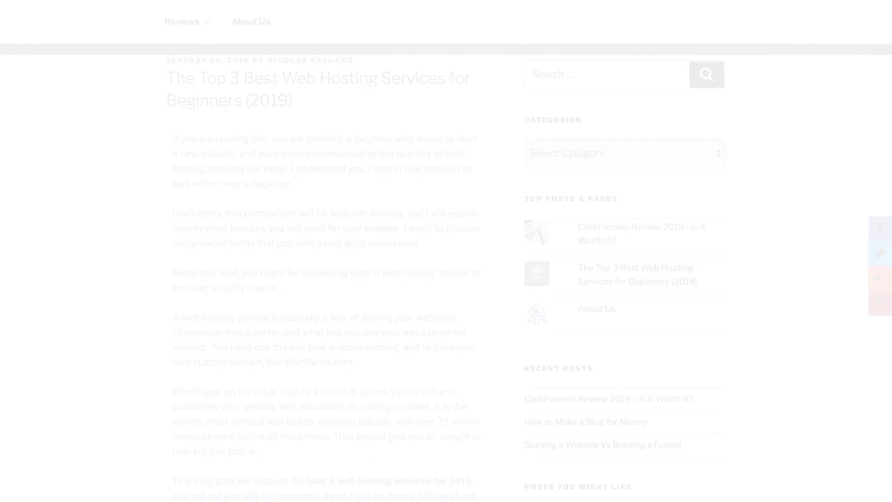
{"action": "scroll", "scroll_direction": "down", "scroll_amount": 3}
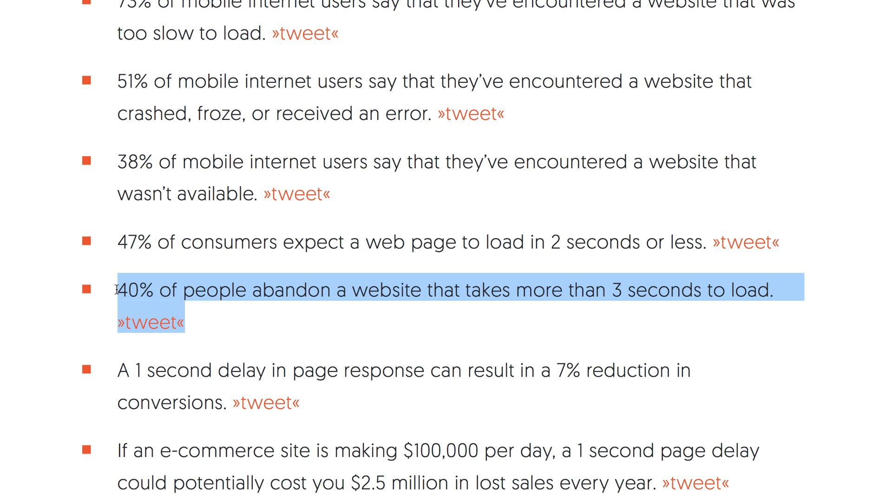
{"action": "mouse_move", "coordinate": [303, 319]}
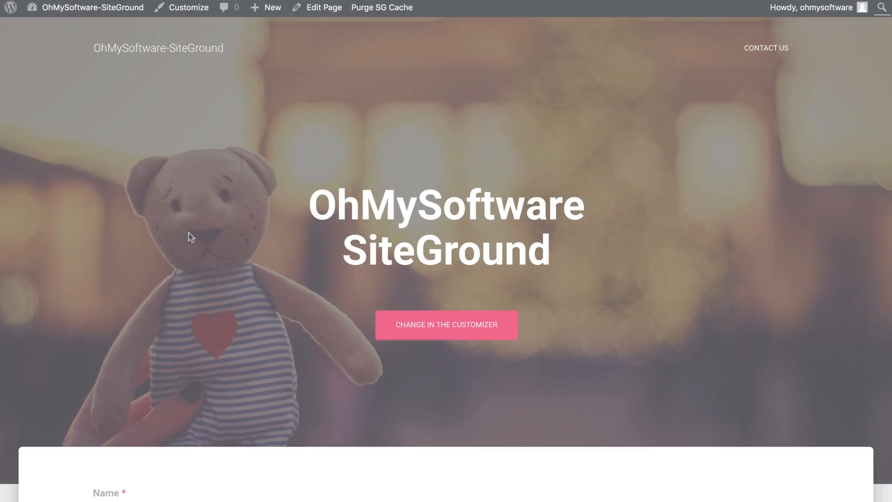
- Scroll down the Hostinger test site's homepage to view its content
{"action": "scroll", "scroll_direction": "down", "scroll_amount": 3}
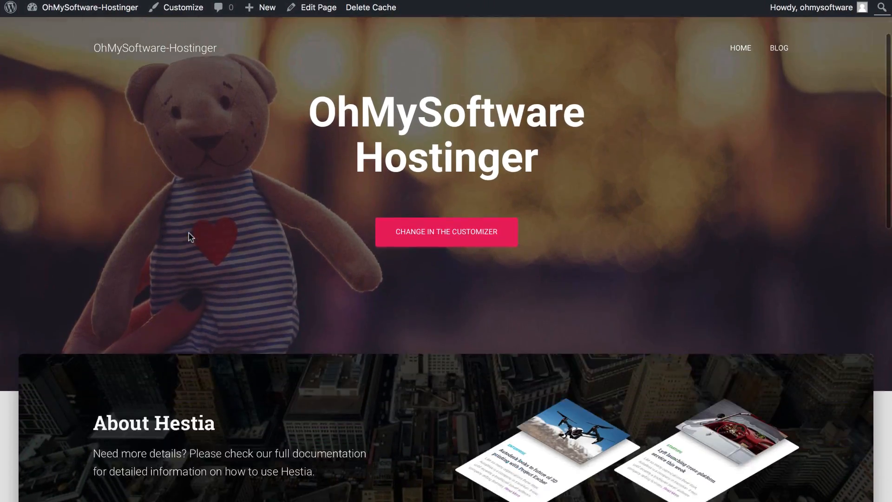
{"action": "scroll", "scroll_direction": "down", "scroll_amount": 3}
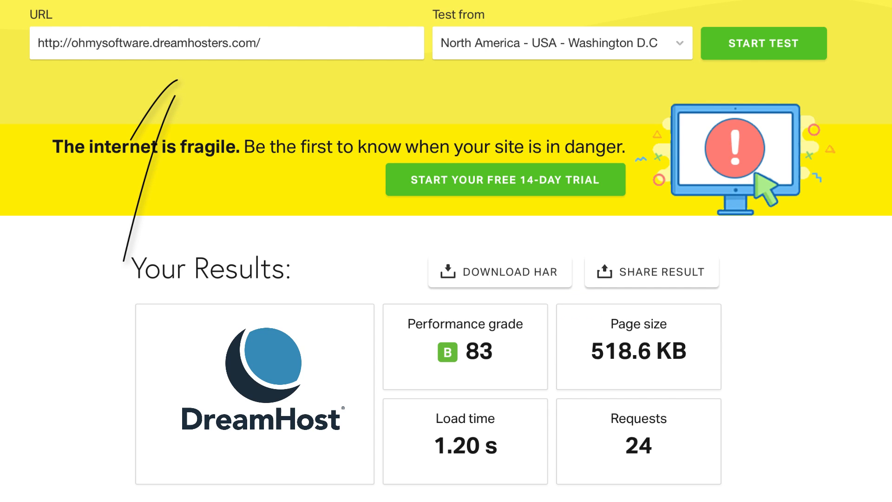
{"action": "left_click", "coordinate": [771, 47]}
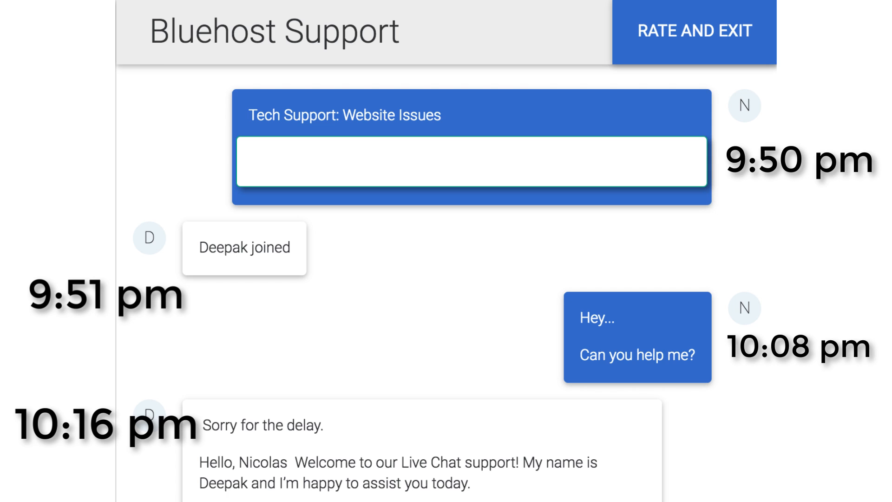
{"action": "left_click", "coordinate": [752, 21]}
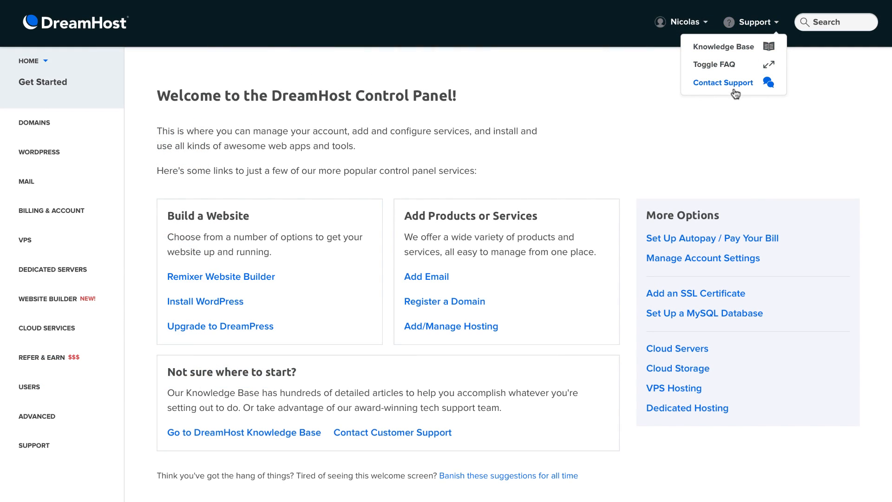
- Reach Contact Support from the Support menu and focus the 'How can we help?' box
{"action": "left_click", "coordinate": [723, 83]}
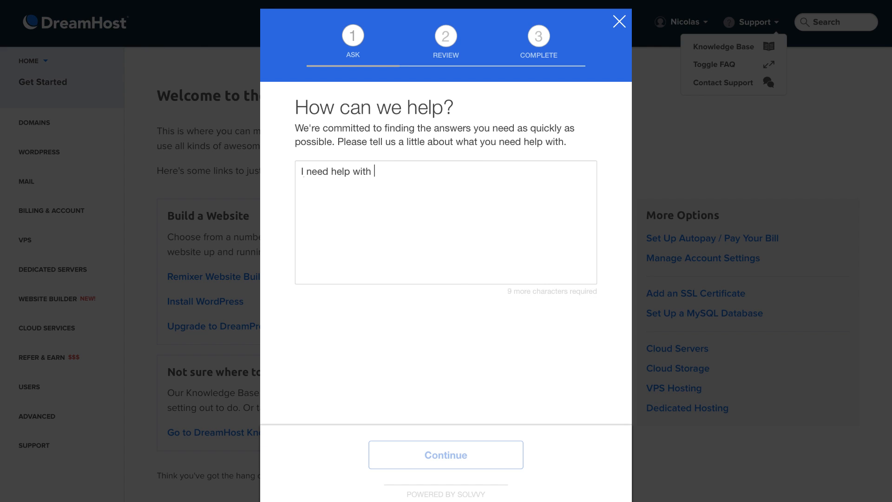
{"action": "left_click", "coordinate": [445, 454]}
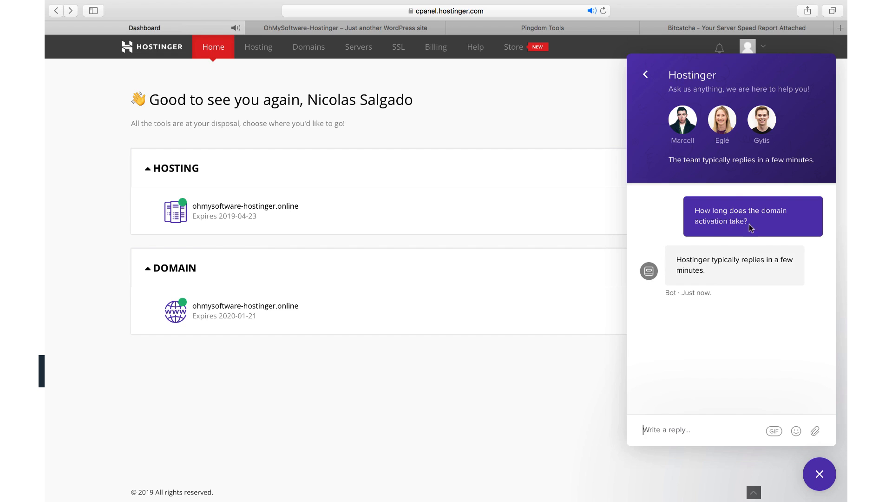
- View 'How soon until my domain is activated?', rate it with the smiley, and answer Yes
{"action": "left_click", "coordinate": [743, 260]}
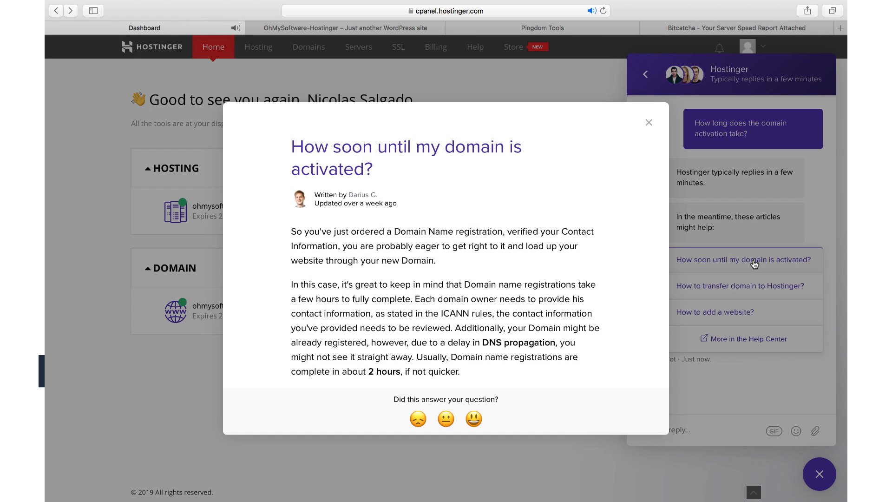
{"action": "left_click", "coordinate": [648, 122]}
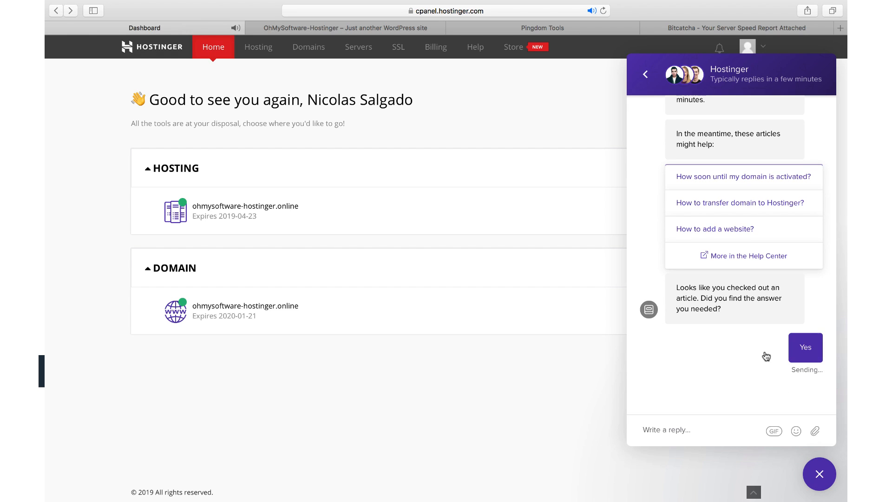
{"action": "left_click", "coordinate": [804, 346]}
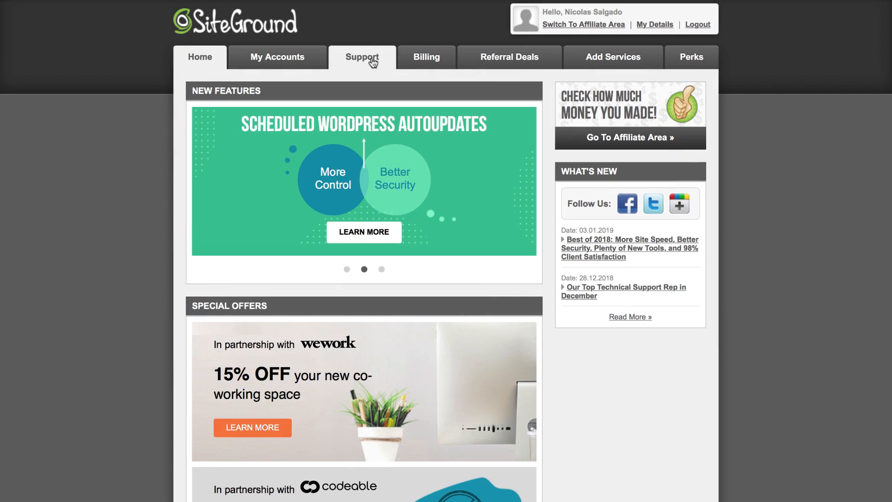
- Browse Support down to Most Popular Help Resources and Request Assistance From Our Team
{"action": "left_click", "coordinate": [361, 57]}
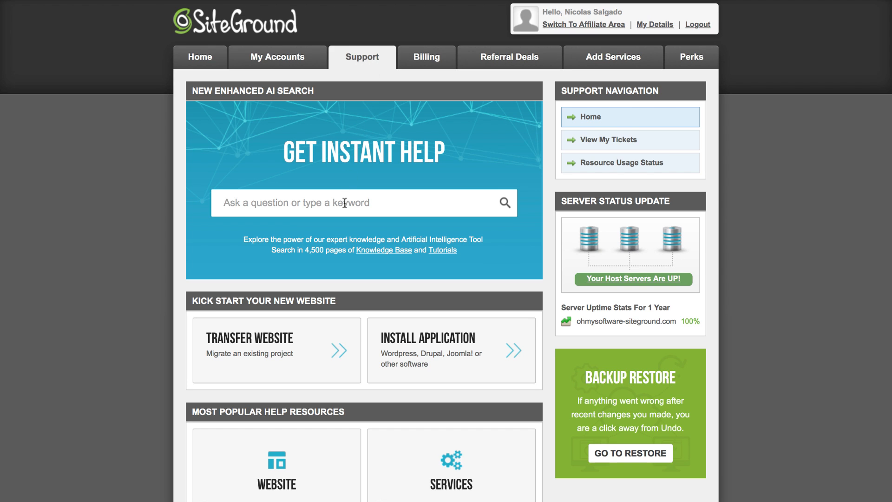
{"action": "scroll", "scroll_direction": "down", "scroll_amount": 3}
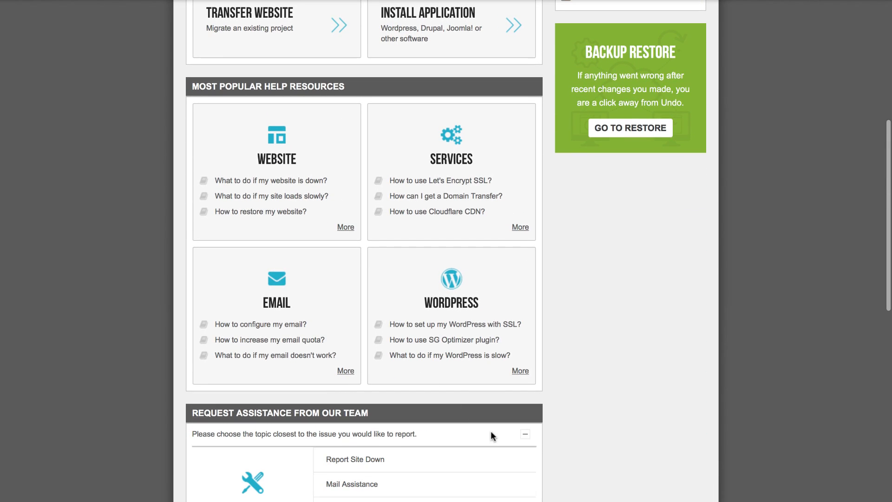
{"action": "scroll", "scroll_direction": "down", "scroll_amount": 3}
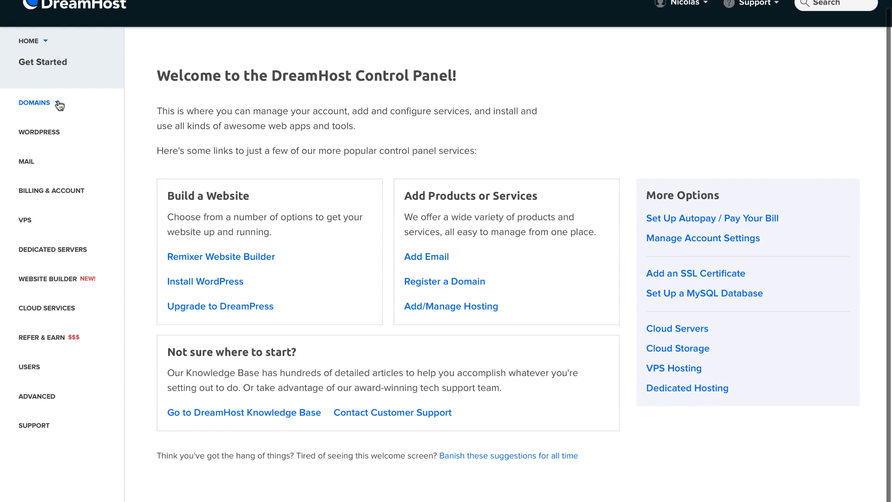
- Expand the WORDPRESS, MAIL and BILLING & ACCOUNT sidebar sections to reveal their sub-options
{"action": "left_click", "coordinate": [39, 132]}
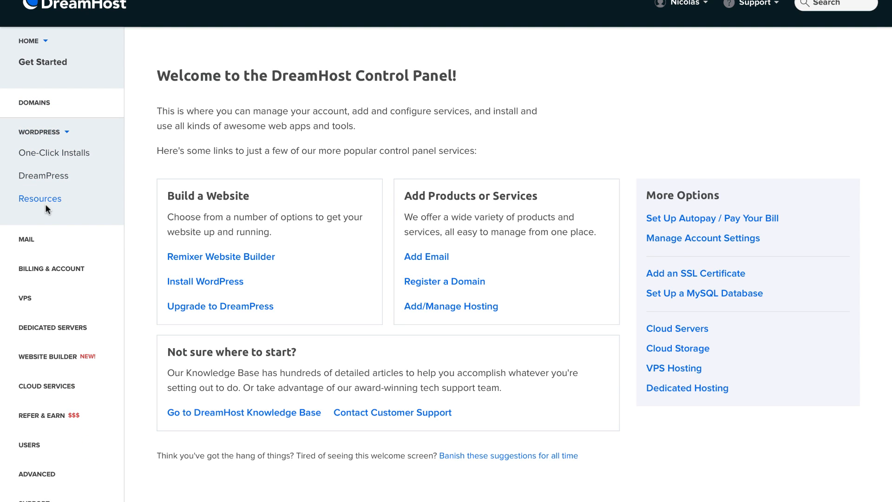
{"action": "left_click", "coordinate": [26, 239]}
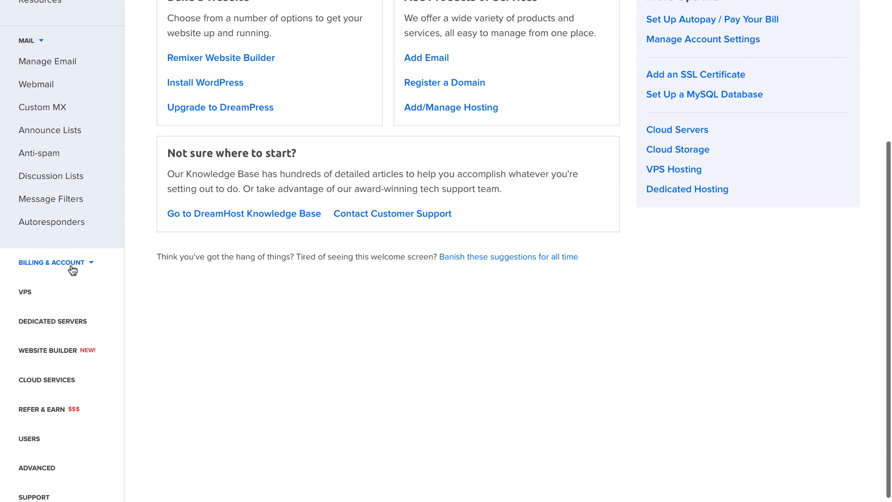
{"action": "left_click", "coordinate": [48, 262]}
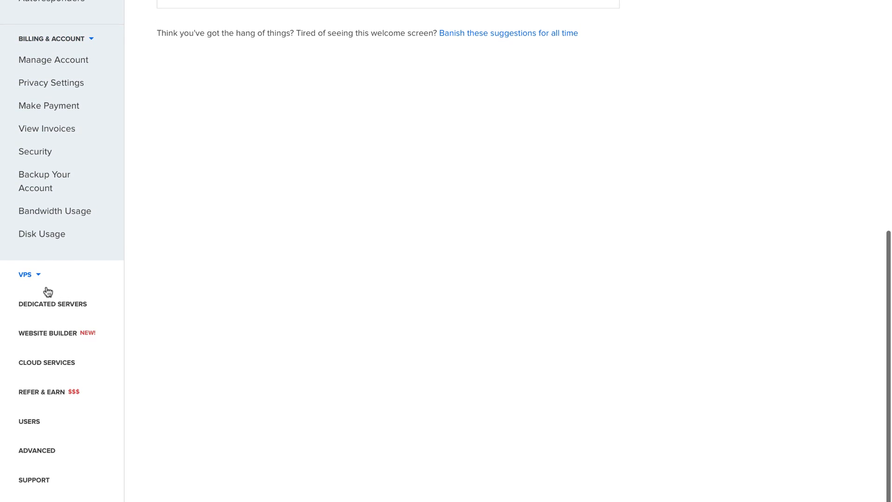
{"action": "scroll", "scroll_direction": "up", "scroll_amount": 3}
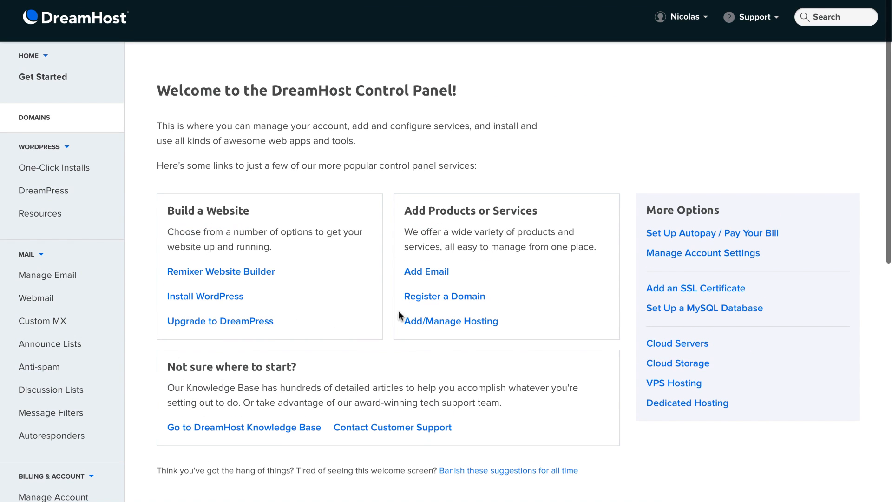
{"action": "mouse_move", "coordinate": [556, 305]}
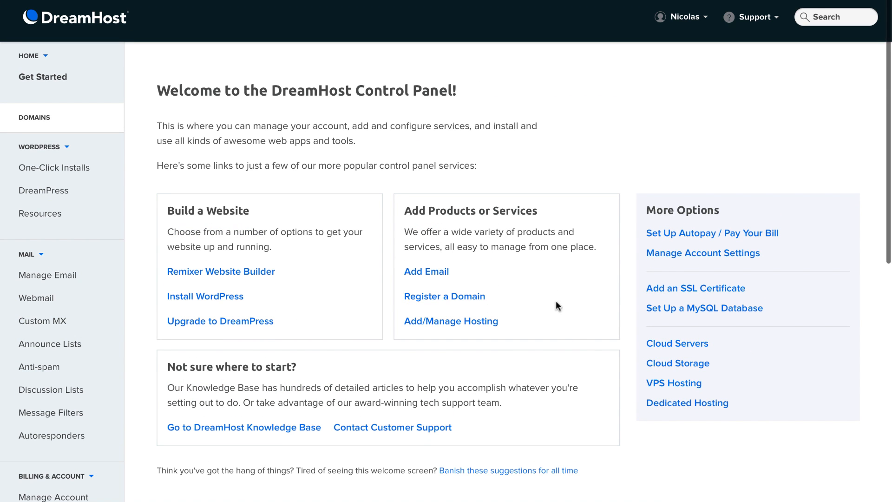
{"action": "mouse_move", "coordinate": [780, 21]}
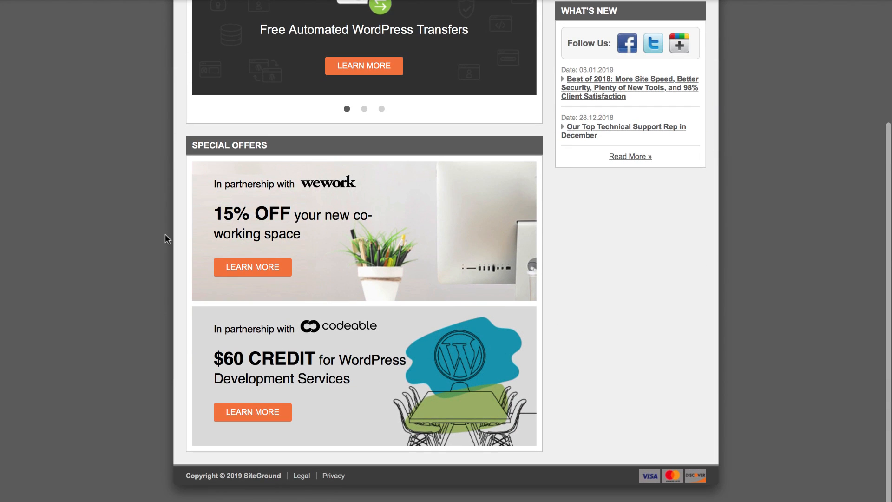
{"action": "scroll", "scroll_direction": "up", "scroll_amount": 3}
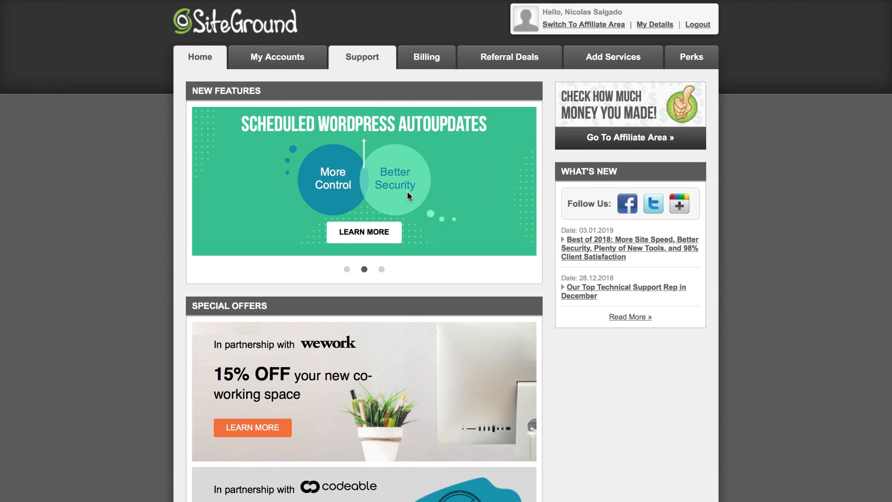
{"action": "scroll", "scroll_direction": "down", "scroll_amount": 3}
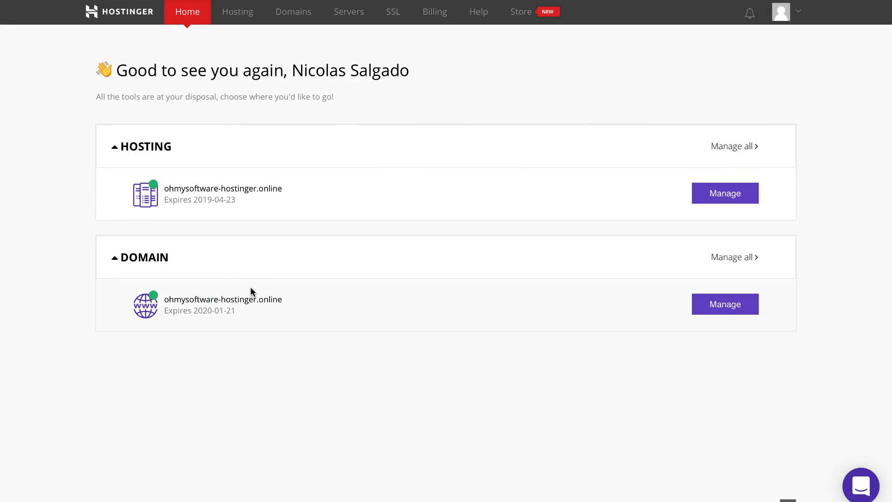
{"action": "mouse_move", "coordinate": [703, 211]}
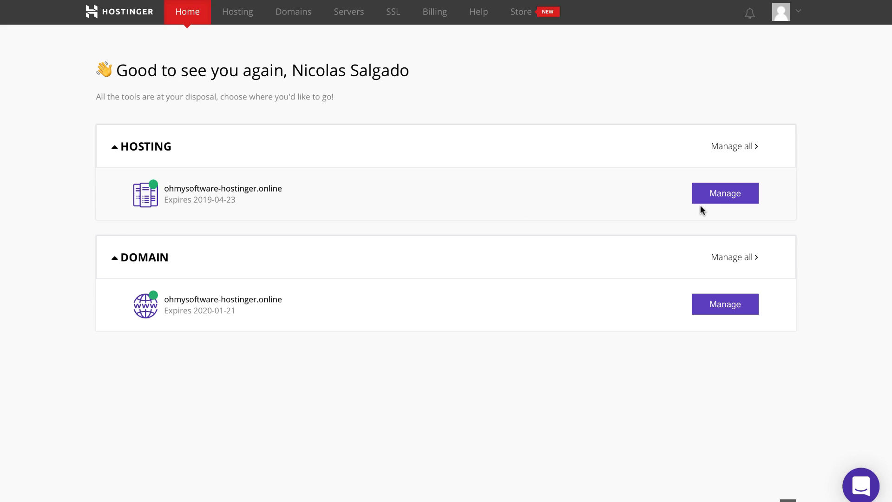
- Manage ohmysoftware-hostinger.online's hosting and enter its installed WordPress tile
{"action": "left_click", "coordinate": [724, 193]}
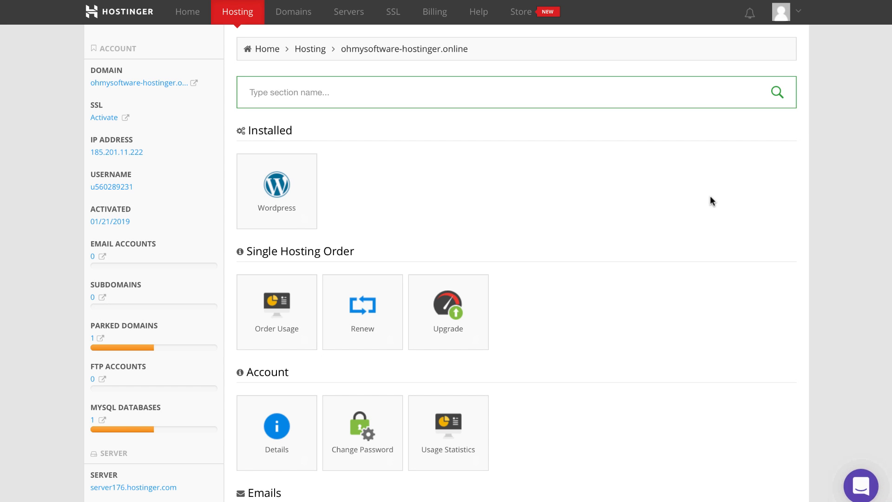
{"action": "mouse_move", "coordinate": [289, 181]}
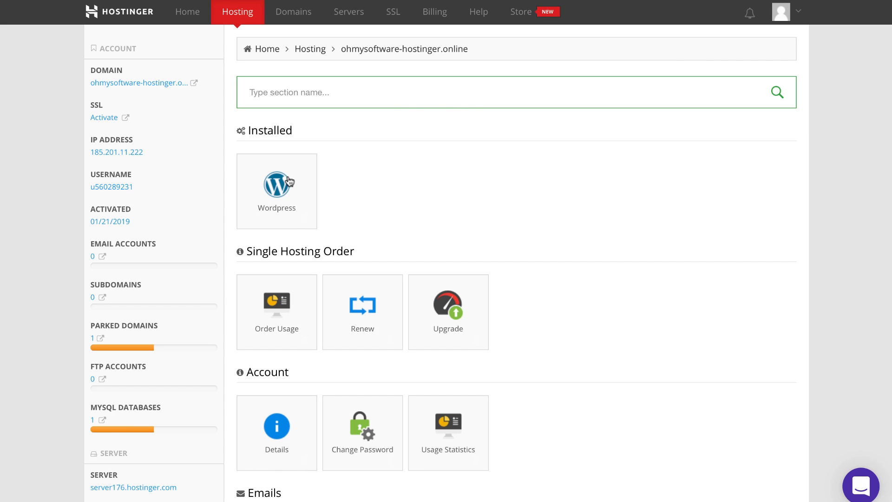
{"action": "left_click", "coordinate": [277, 182]}
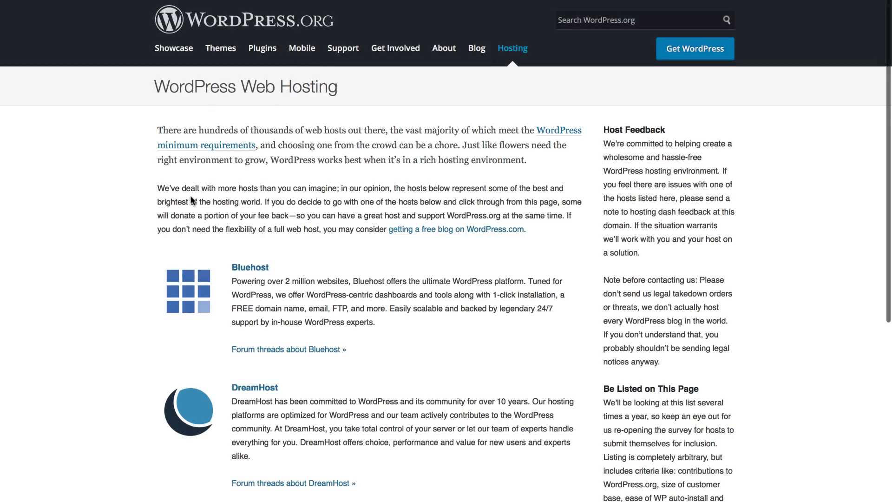
- Scroll through WordPress.org's recommended hosts such as Bluehost and DreamHost
{"action": "scroll", "scroll_direction": "down", "scroll_amount": 3}
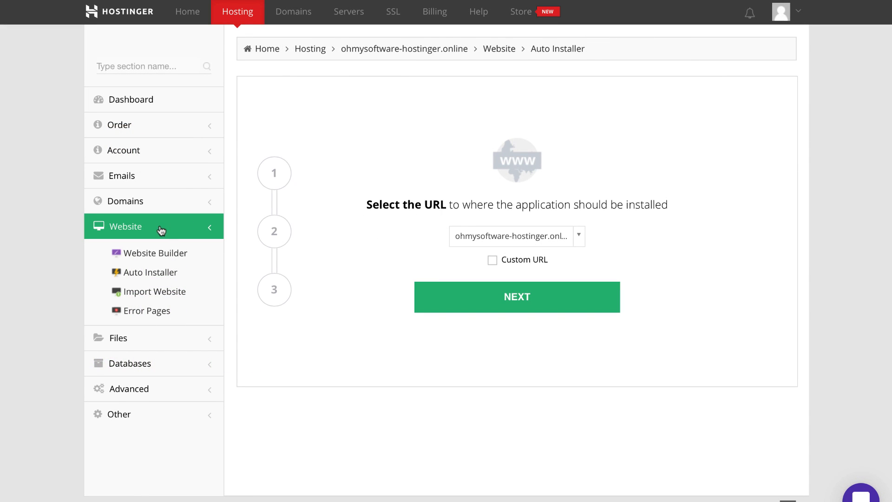
{"action": "mouse_move", "coordinate": [436, 296]}
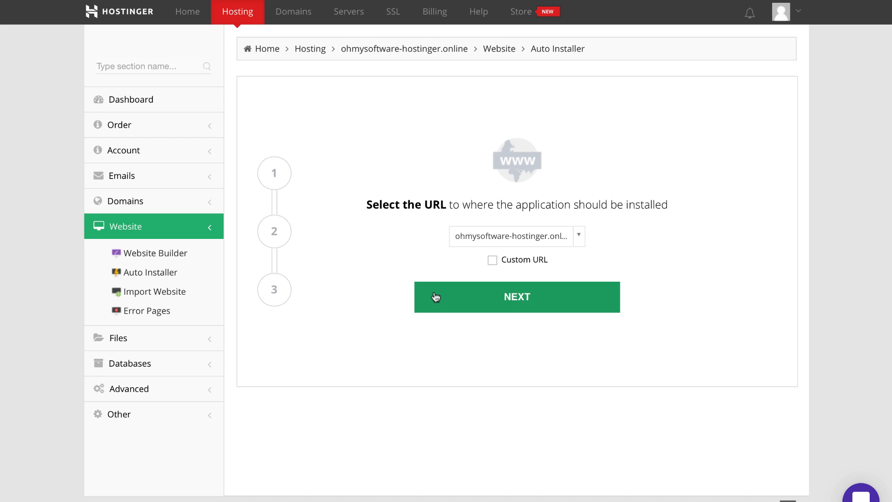
- Keep the default URL, continue, and enter 'ohmysoft' as the Administrator Username
{"action": "left_click", "coordinate": [516, 296]}
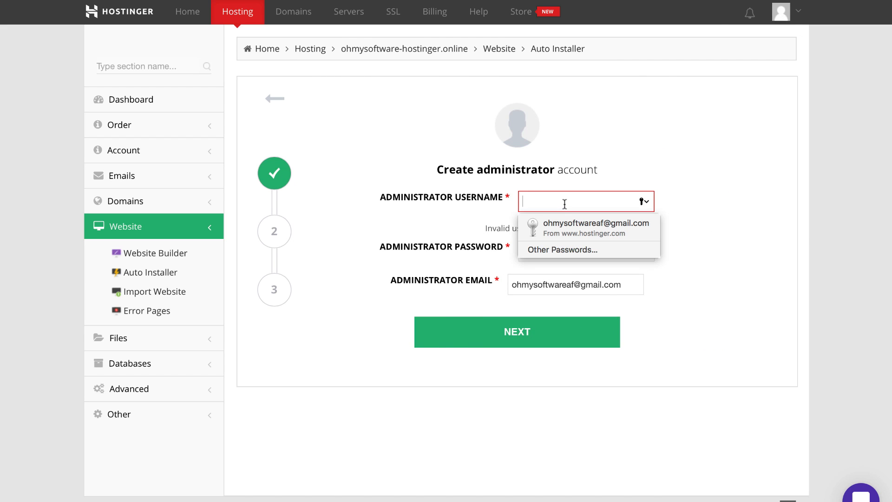
{"action": "type", "text": "ohmysoft"}
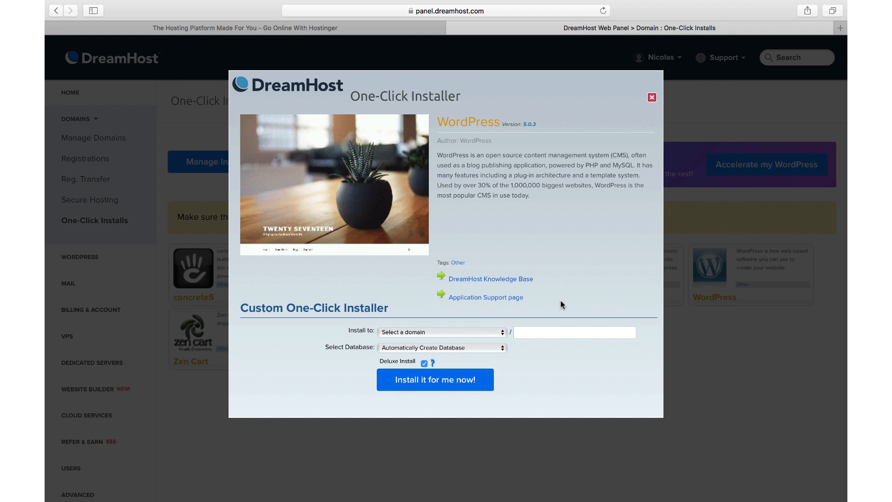
- Choose ohmysoftware.dreamhosters.com and its database, then submit 'Install it for me now!' with Deluxe Install
{"action": "left_click", "coordinate": [440, 332]}
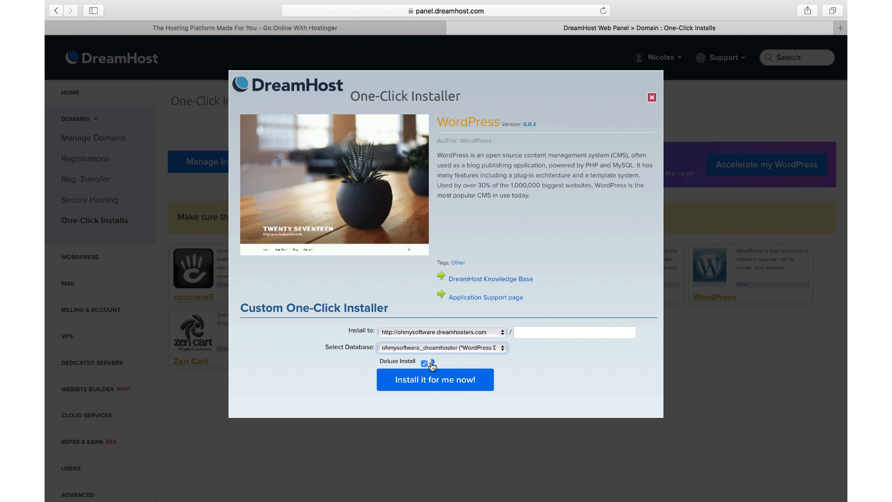
{"action": "left_click", "coordinate": [434, 379]}
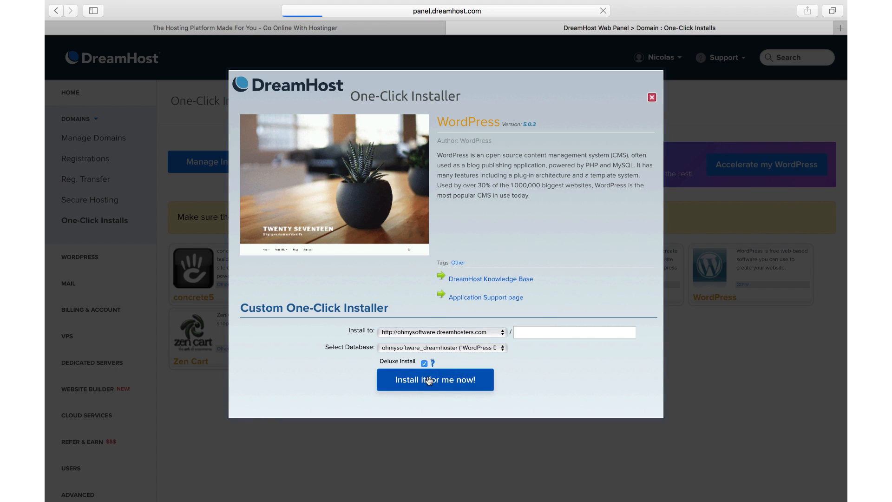
{"action": "left_click", "coordinate": [434, 379]}
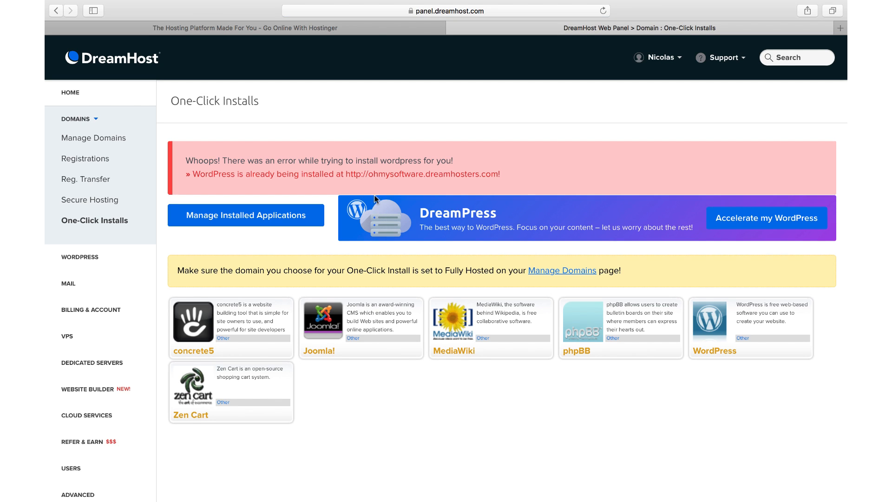
{"action": "mouse_move", "coordinate": [331, 224]}
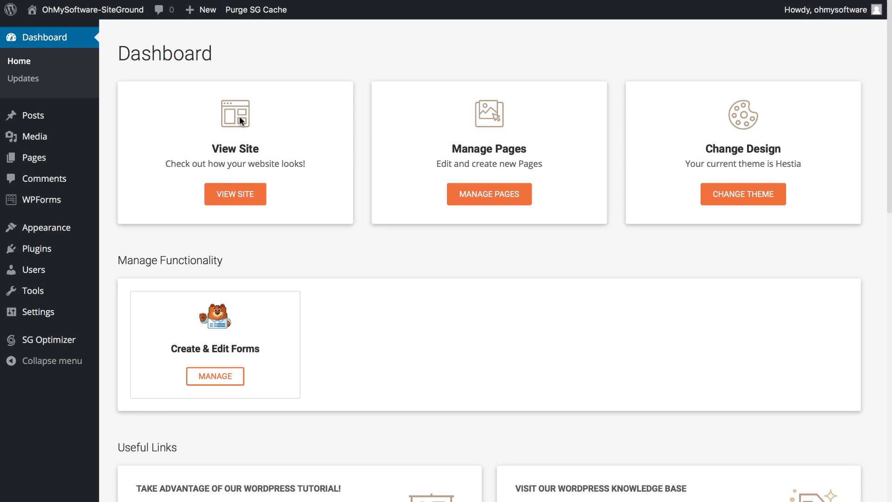
{"action": "mouse_move", "coordinate": [256, 9]}
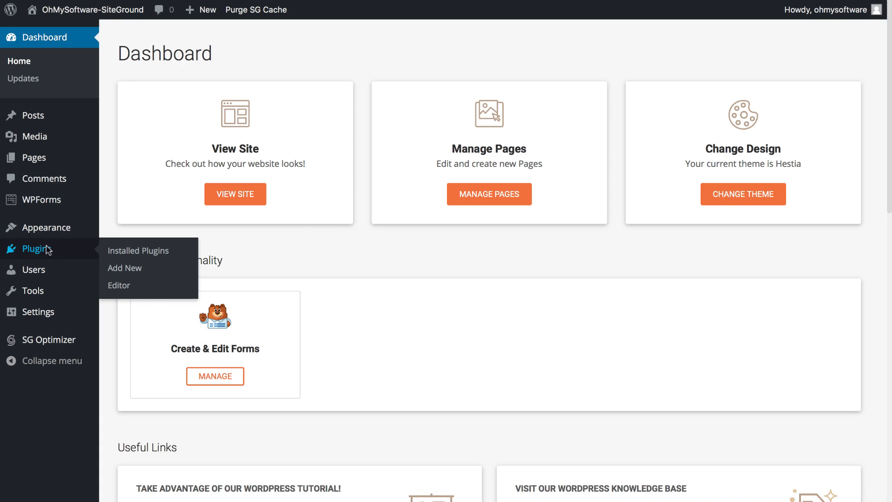
- Go to the Plugins list from the WordPress admin sidebar
{"action": "left_click", "coordinate": [138, 250]}
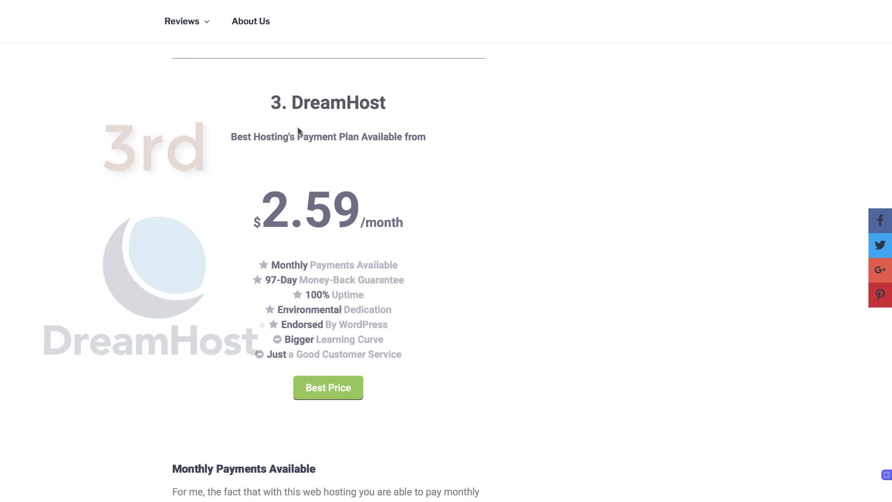
- Reach the second-place SiteGround entry at $3.95/month and follow its Best Price deal
{"action": "double_click", "coordinate": [328, 102]}
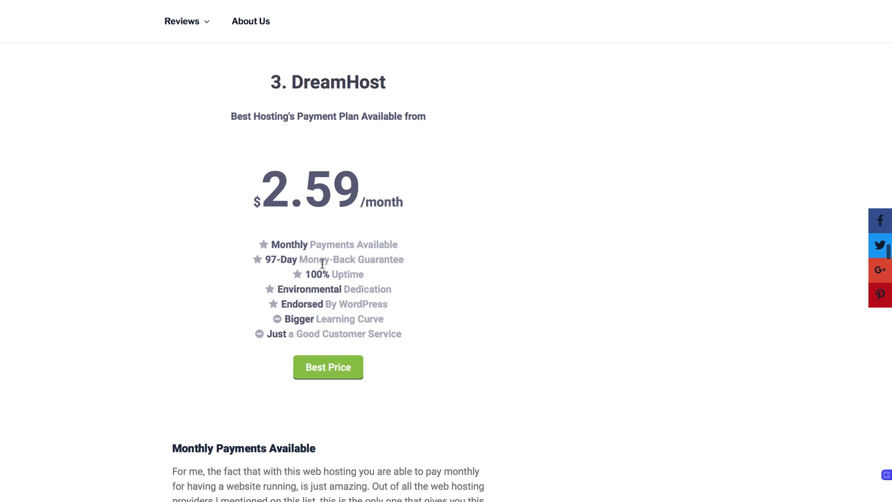
{"action": "mouse_move", "coordinate": [363, 331]}
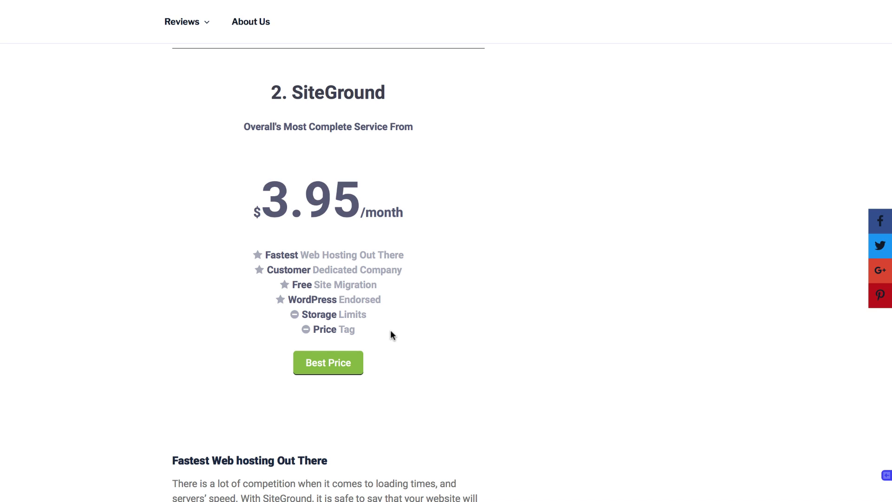
{"action": "scroll", "scroll_direction": "down", "scroll_amount": 3}
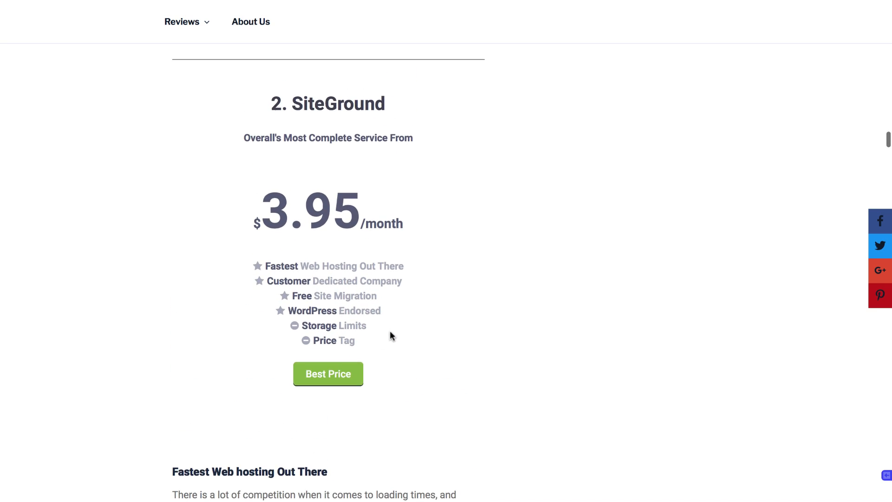
{"action": "left_click", "coordinate": [328, 374]}
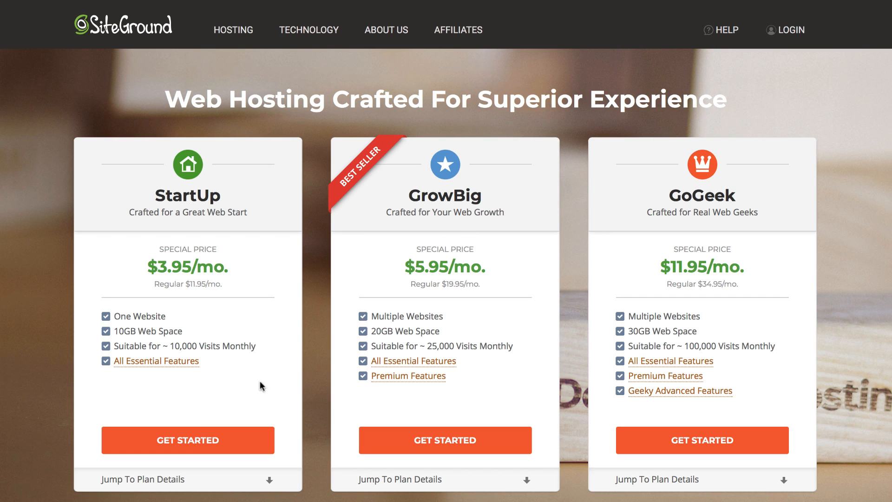
{"action": "mouse_move", "coordinate": [157, 361]}
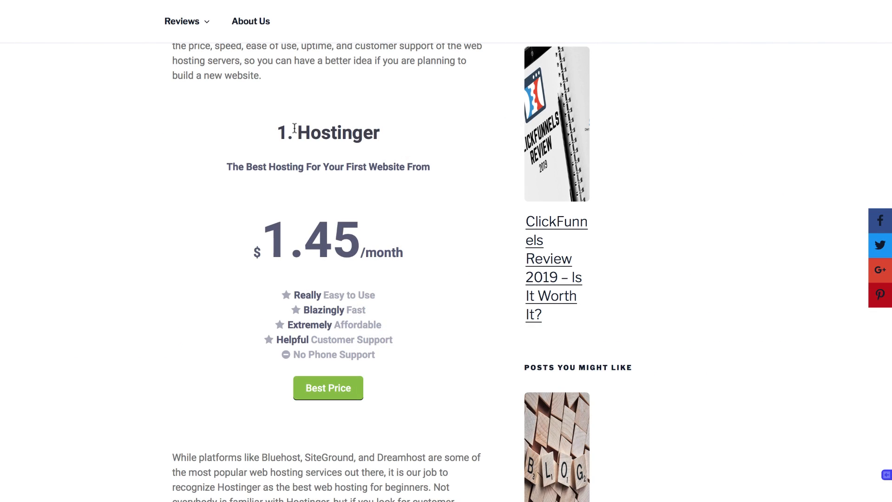
- Highlight and clear Hostinger's tagline, then follow its $1.45/month Best Price deal
{"action": "double_click", "coordinate": [348, 132]}
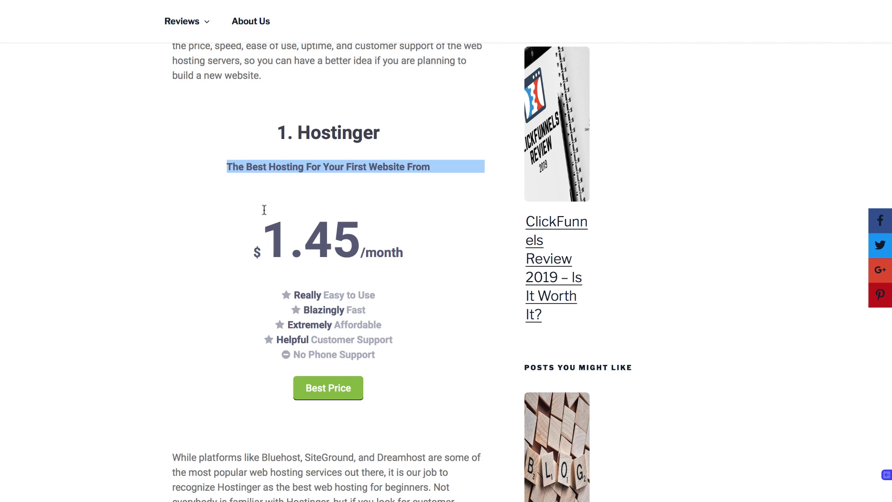
{"action": "left_click", "coordinate": [260, 359]}
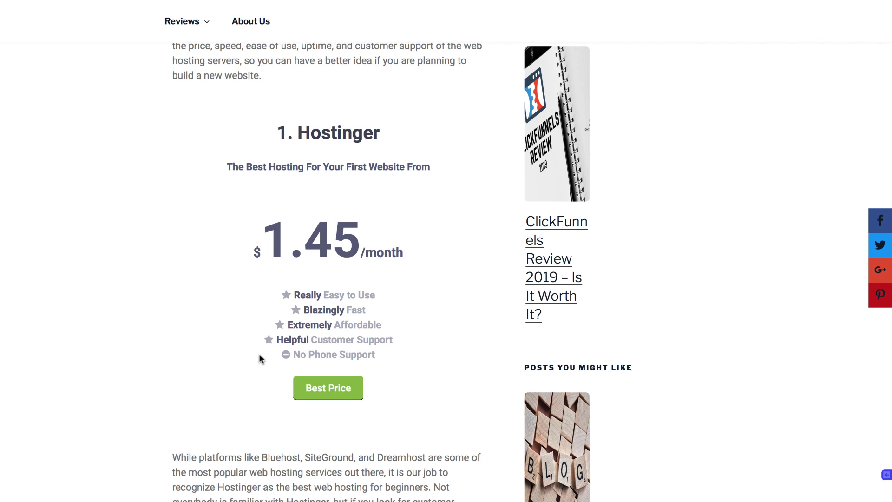
{"action": "mouse_move", "coordinate": [328, 388]}
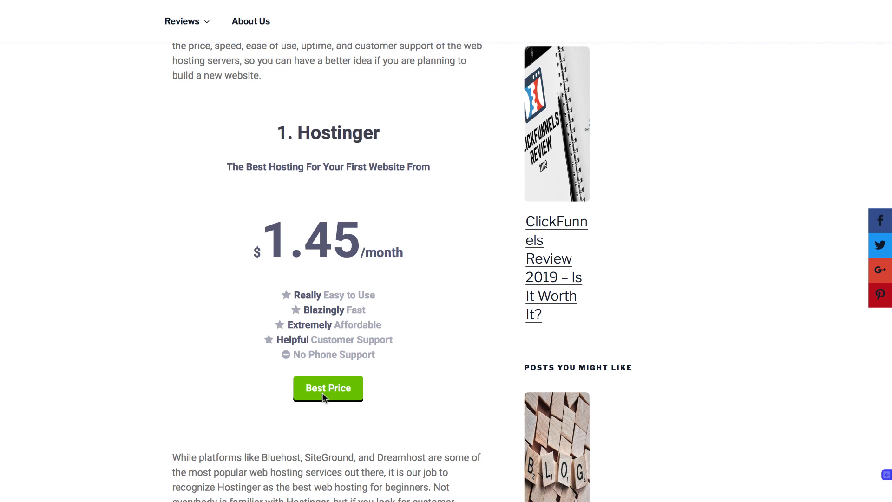
{"action": "left_click", "coordinate": [328, 388]}
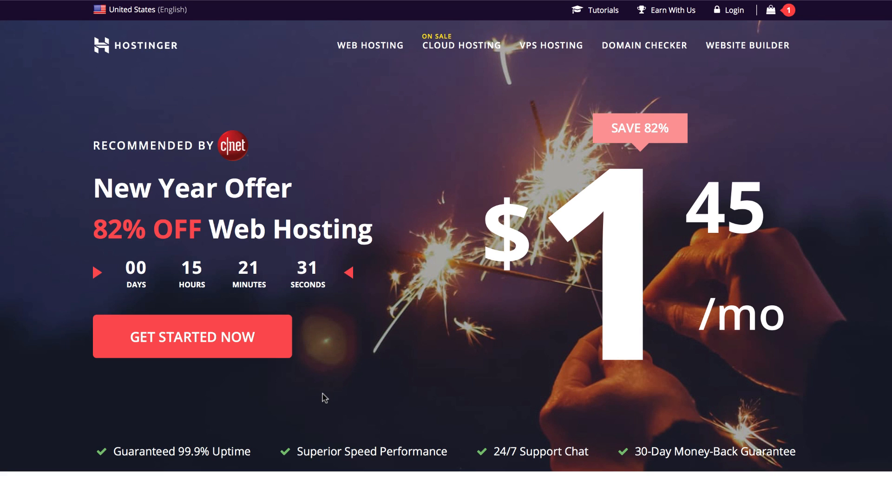
- Scroll to Hostinger's Single, Premium and Business plans at $1.45, $2.95 and $3.95
{"action": "scroll", "scroll_direction": "down", "scroll_amount": 3}
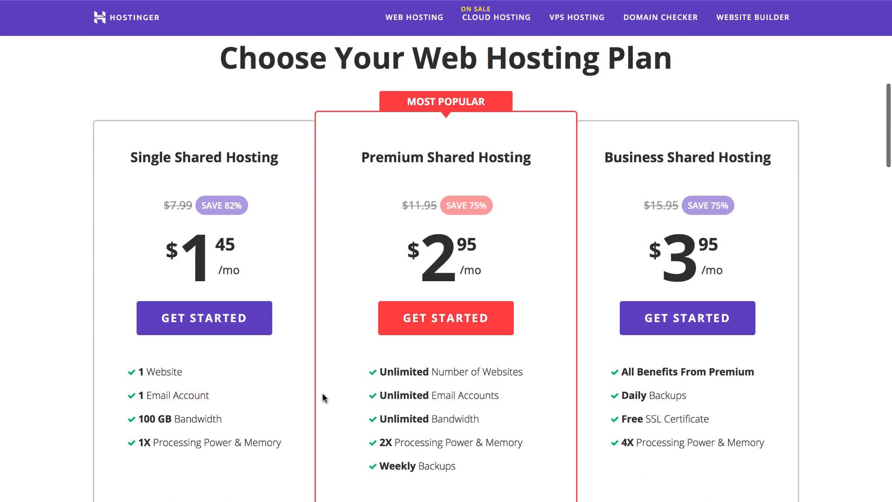
{"action": "scroll", "scroll_direction": "down", "scroll_amount": 3}
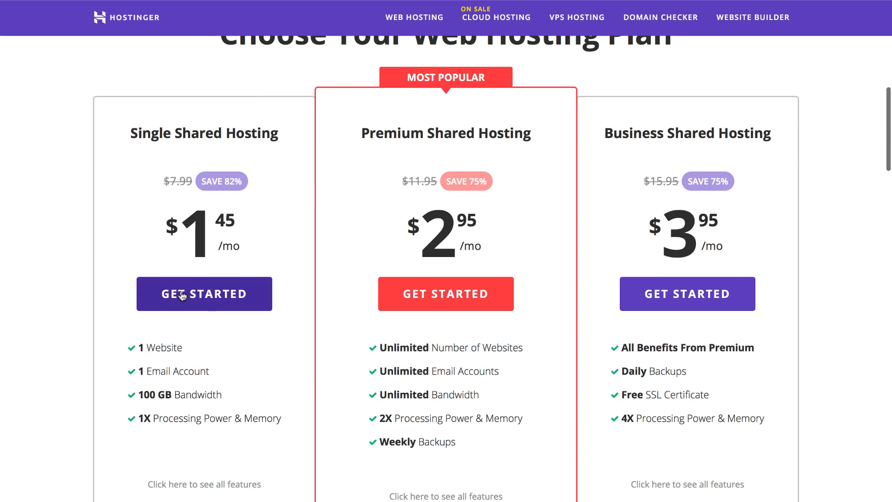